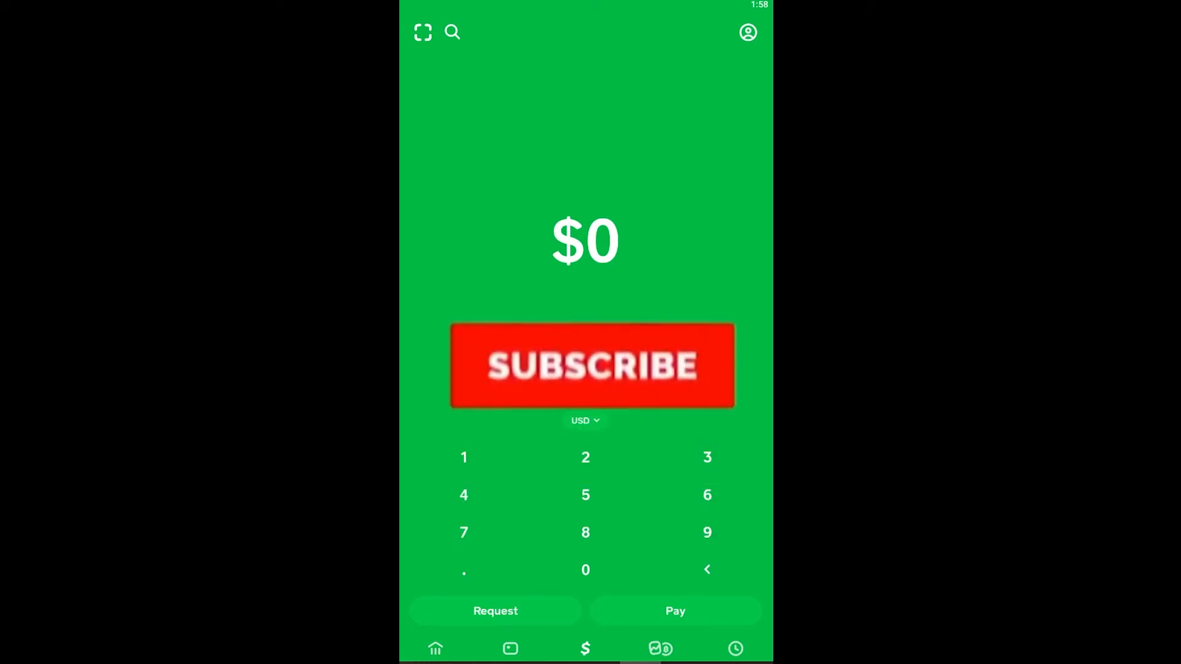
# Reach the Investing screen on the Stocks tab and browse the featured company cards.
pyautogui.click(591, 367)
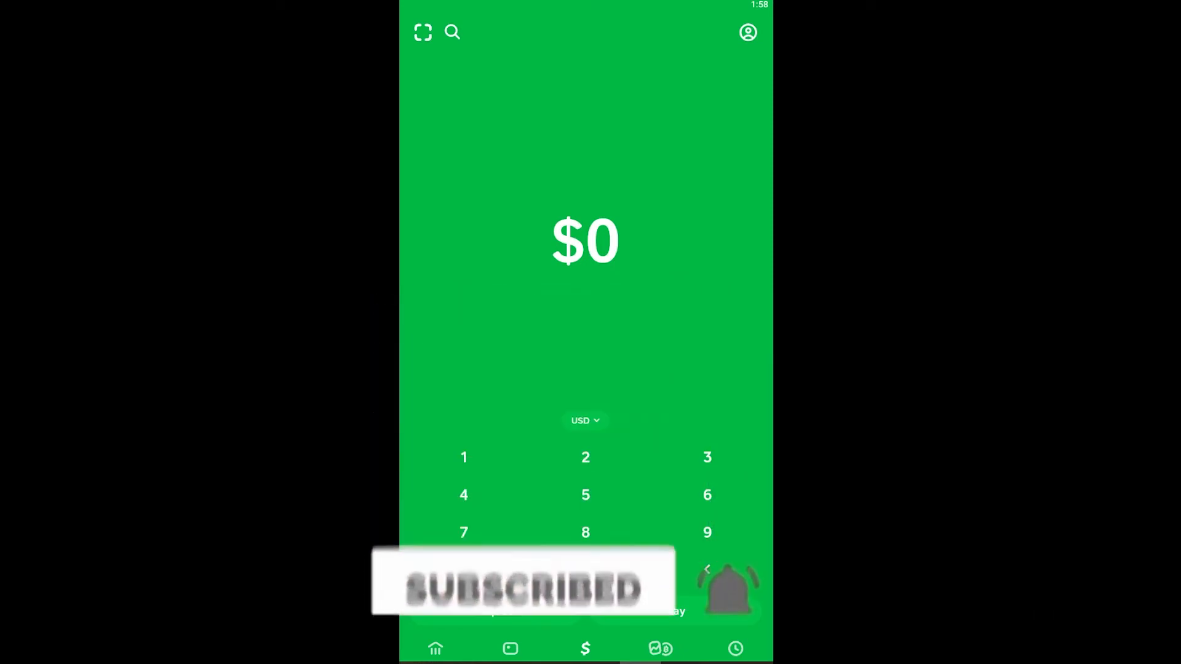
pyautogui.click(659, 649)
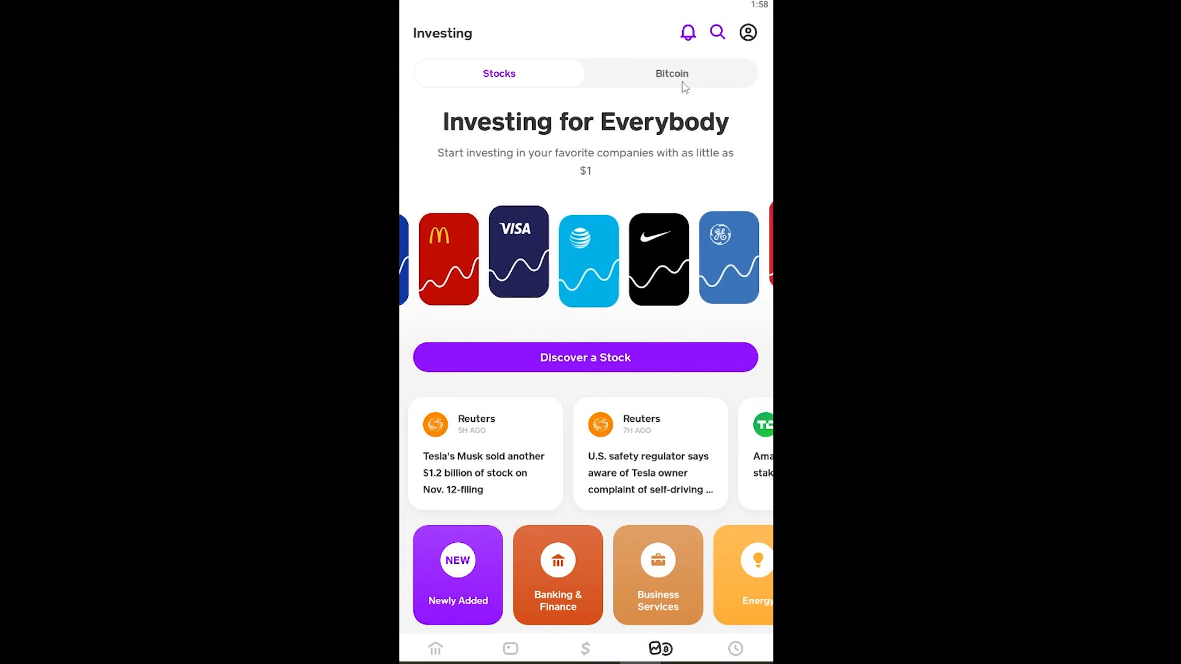
pyautogui.hscroll(-3)
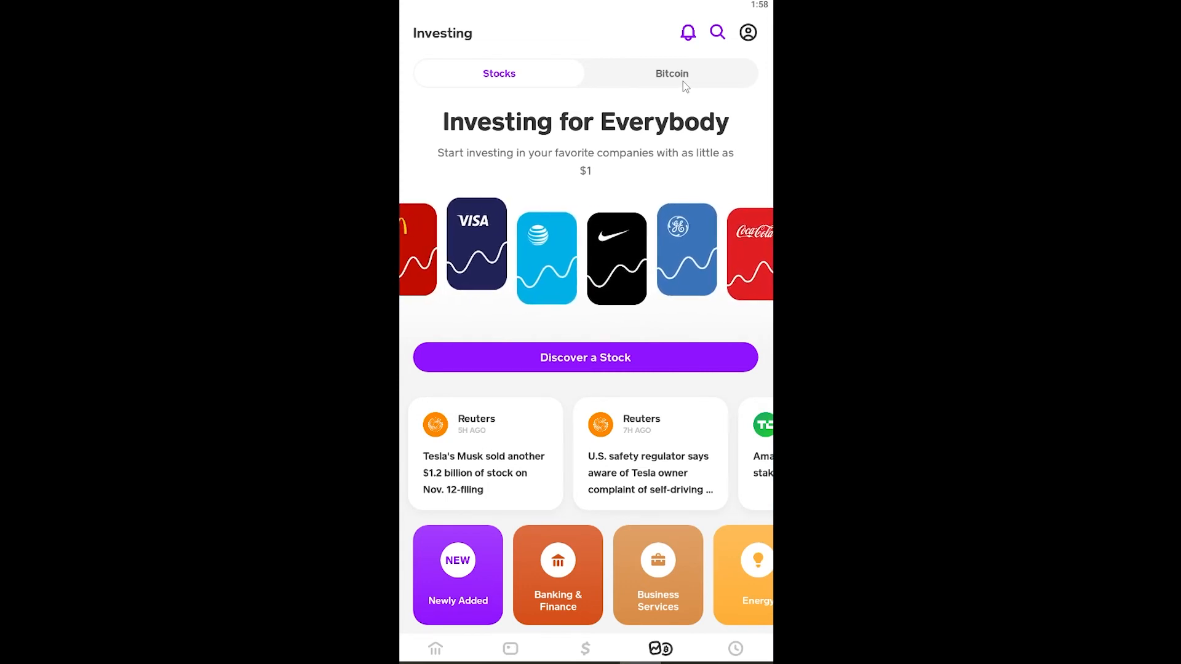
# Switch to the Bitcoin tab and choose Buy, reaching the add-mobile-number prompt.
pyautogui.click(670, 72)
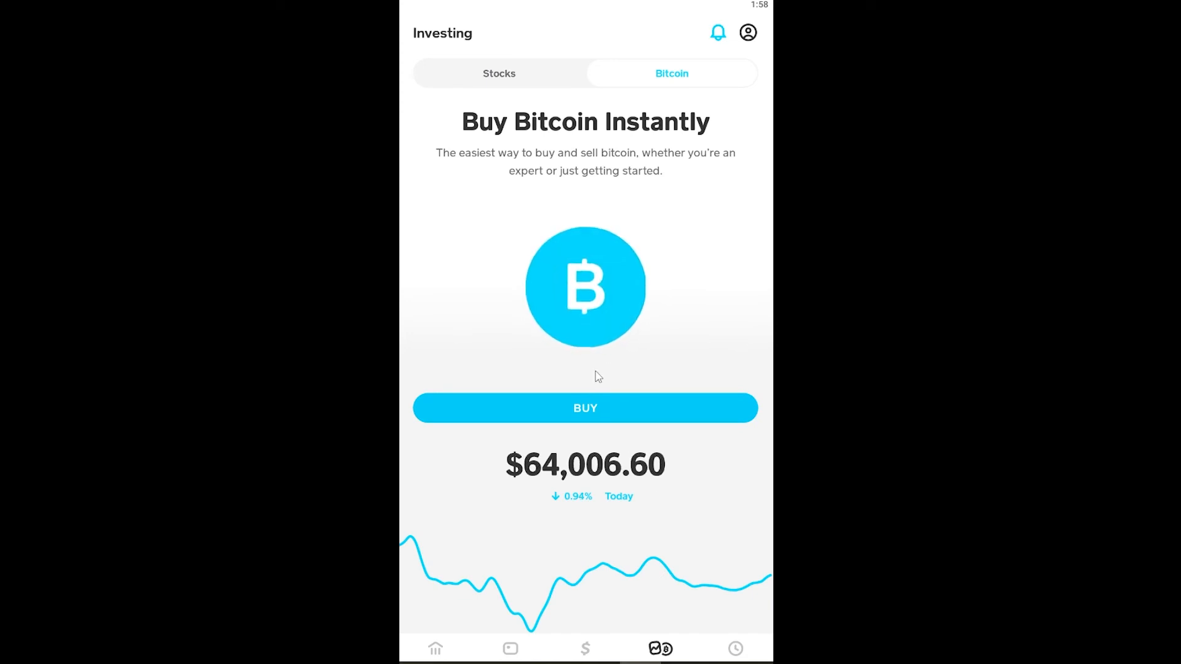
pyautogui.click(585, 407)
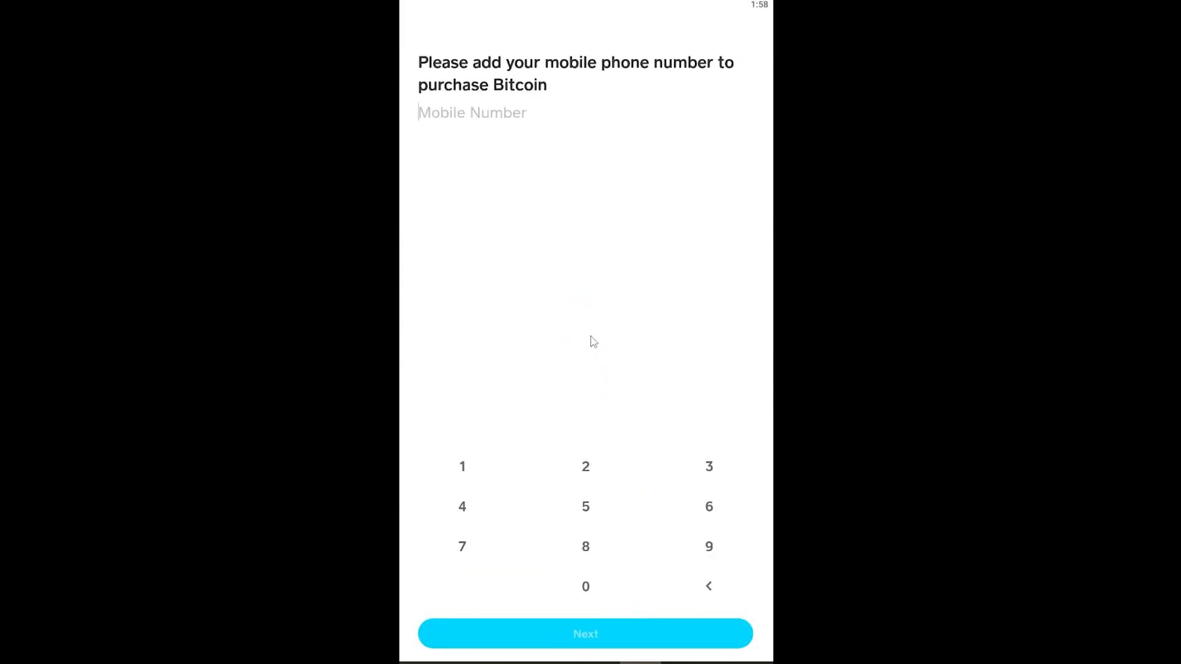
pyautogui.moveTo(609, 227)
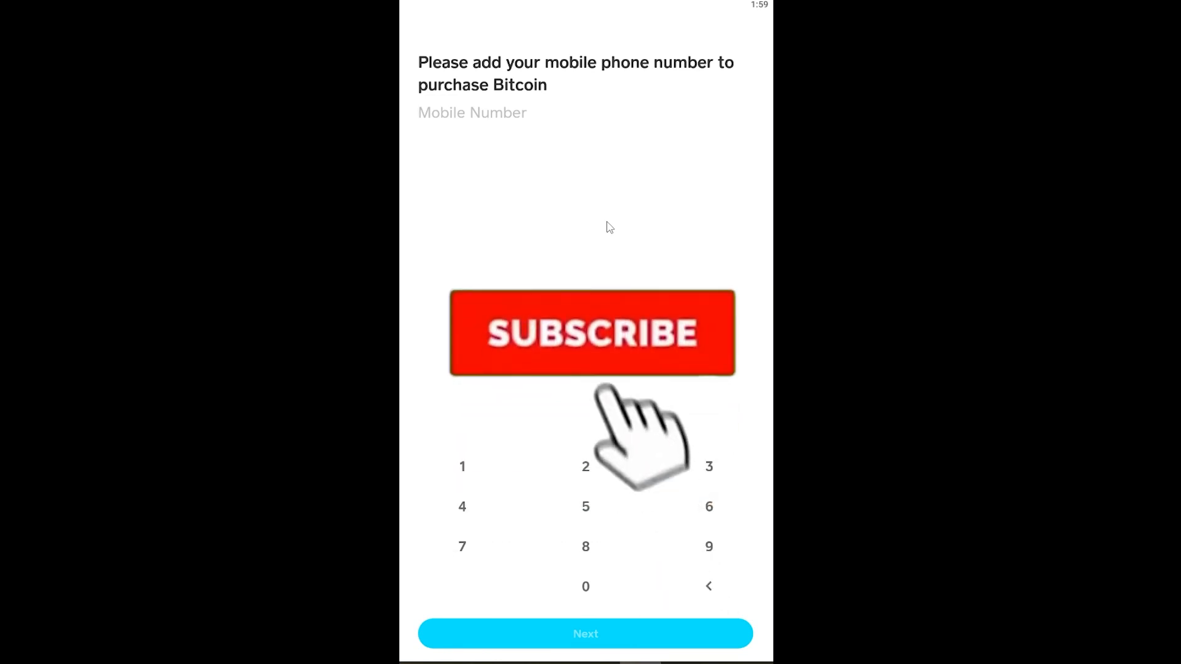
pyautogui.click(591, 332)
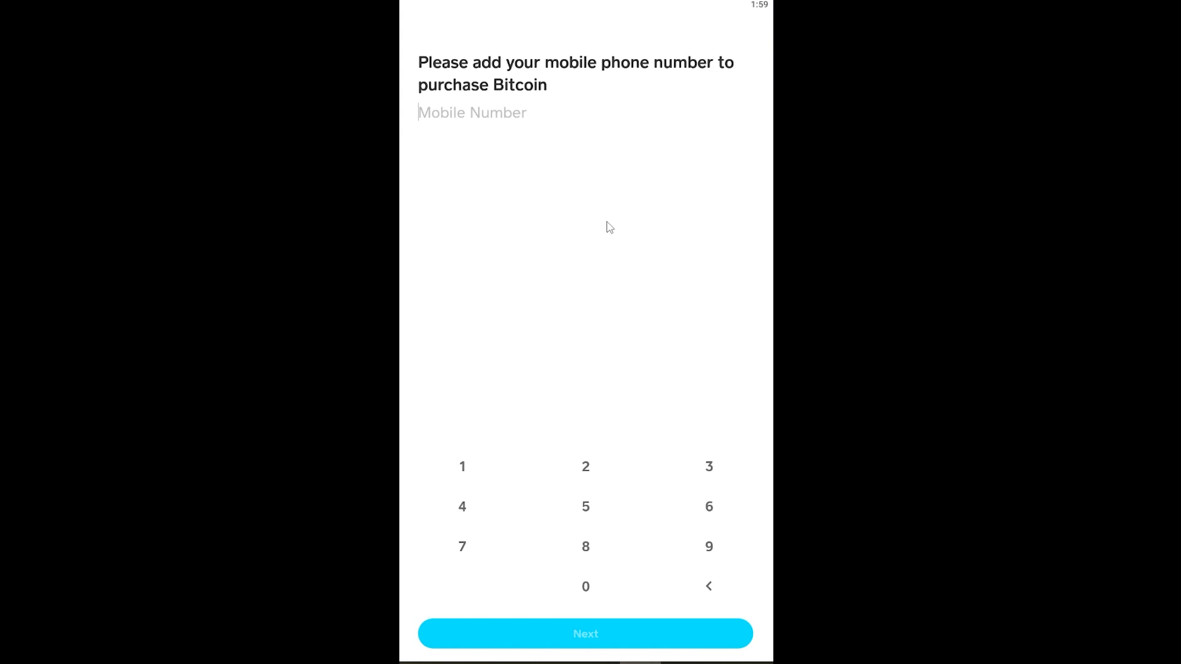
pyautogui.moveTo(627, 238)
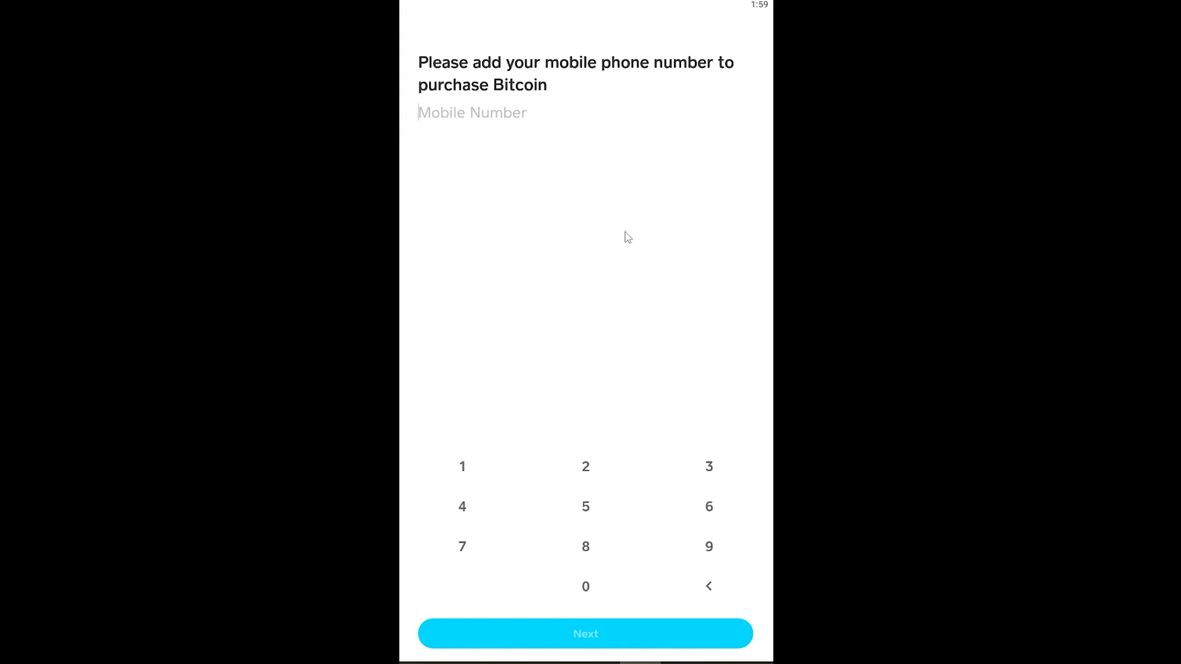